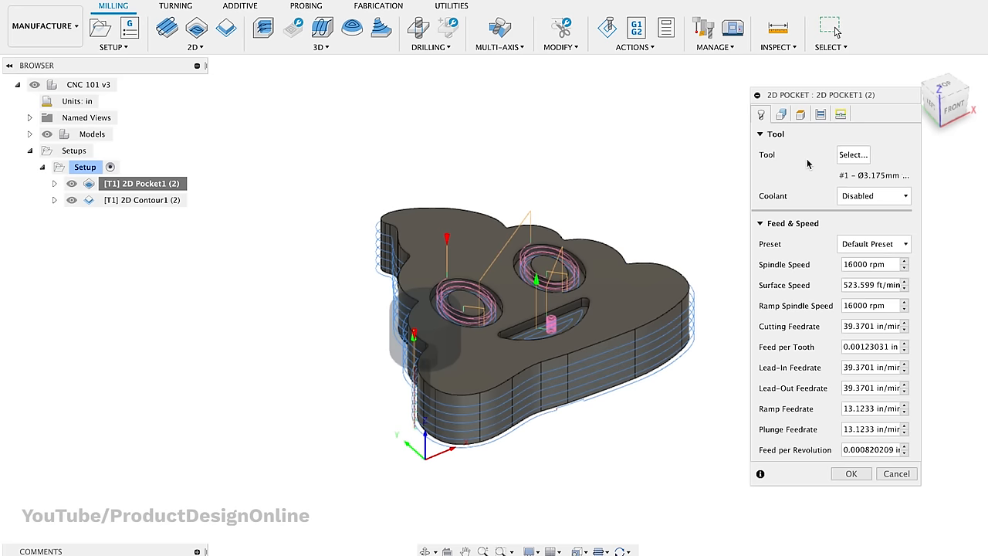
# Pick the flat end mill from the tool library for the 2D pocket.
pyautogui.click(852, 154)
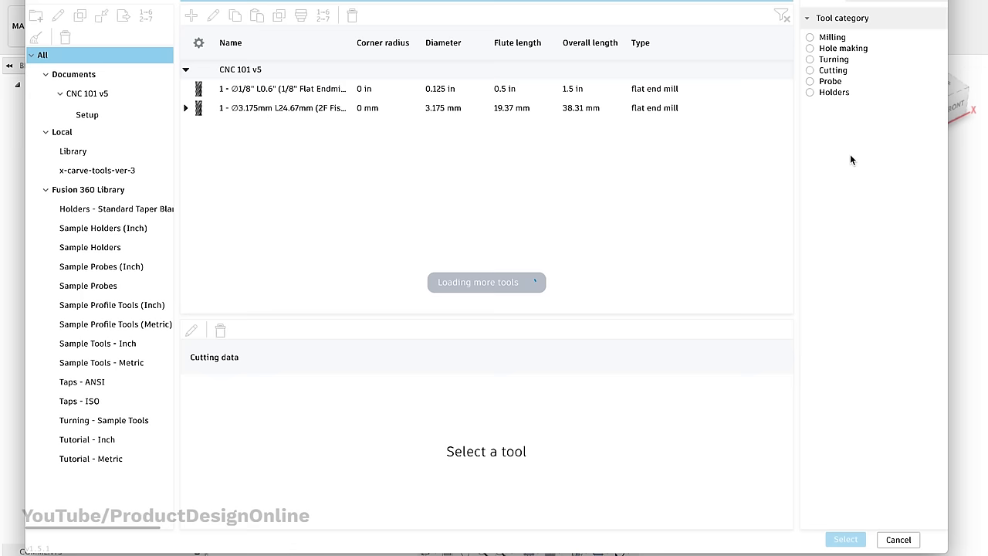
pyautogui.click(844, 538)
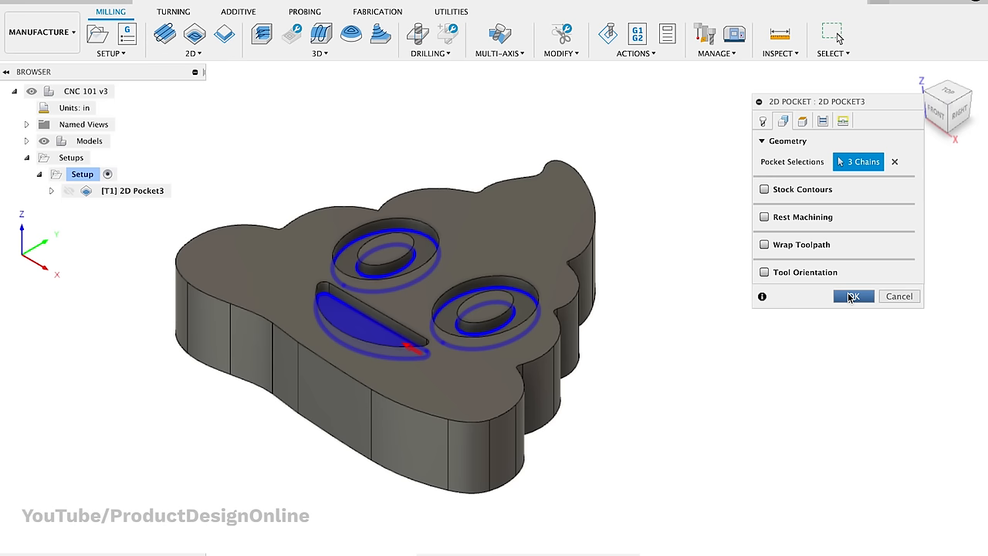
# Confirm the 2D pocket on the two eye chains and the mouth chain.
pyautogui.click(852, 297)
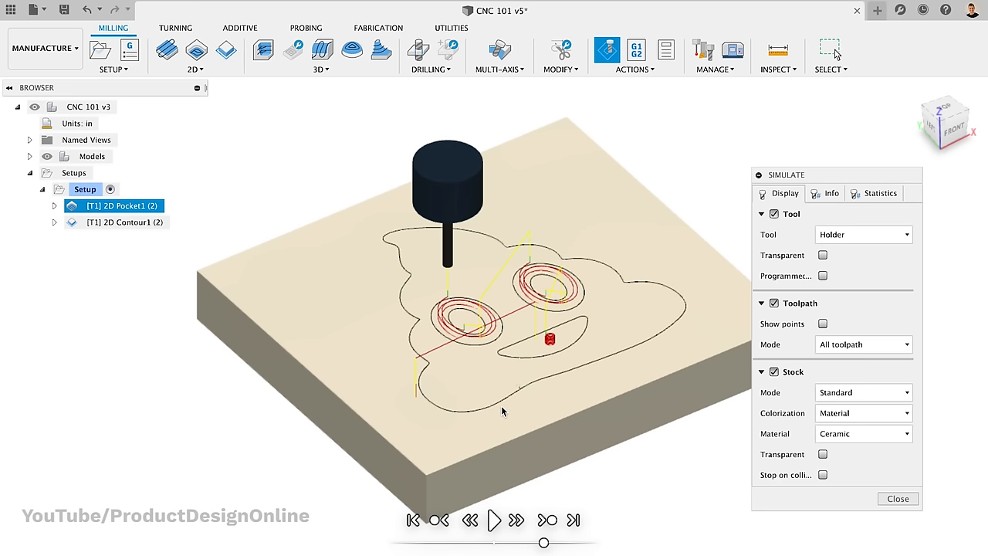
# Play the machining simulation, close it, and choose the Grbl post processor, program 1001.
pyautogui.click(493, 520)
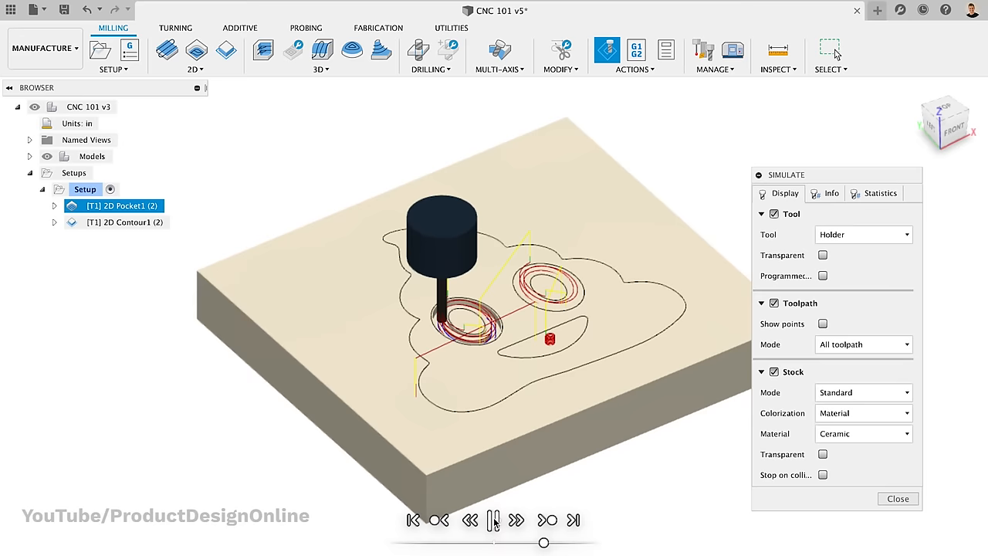
pyautogui.click(494, 520)
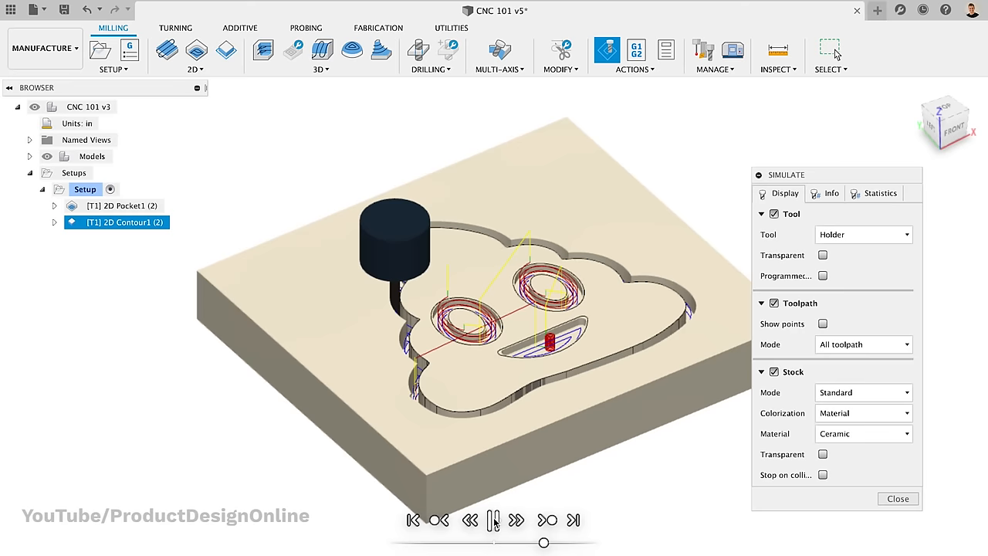
pyautogui.click(897, 497)
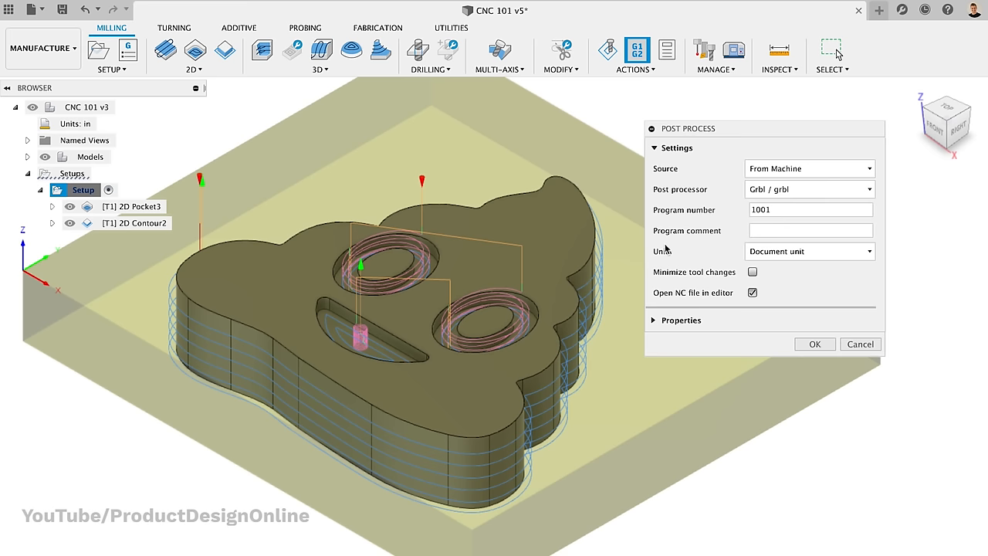
# Accept the Grbl post settings and save 1001.nc to the Desktop.
pyautogui.click(814, 343)
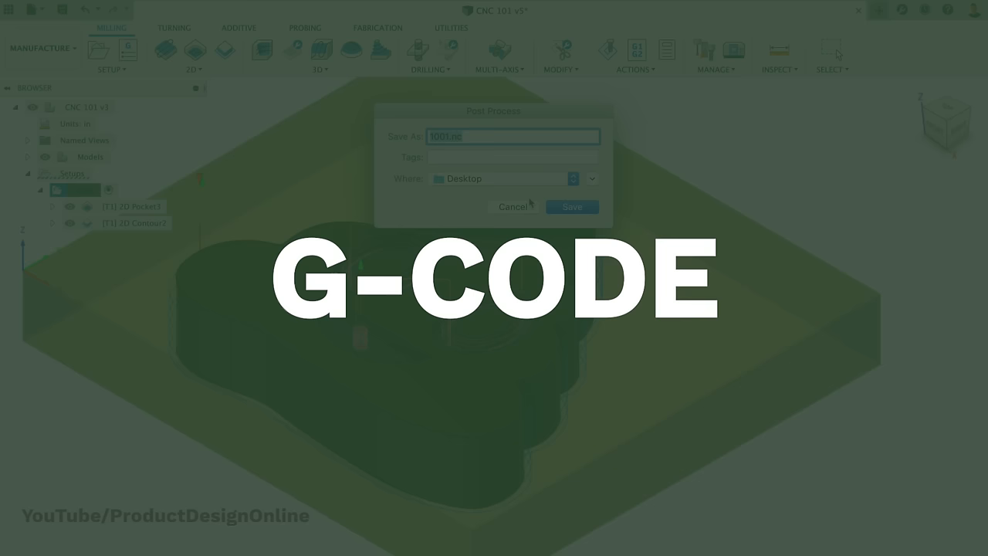
pyautogui.click(571, 206)
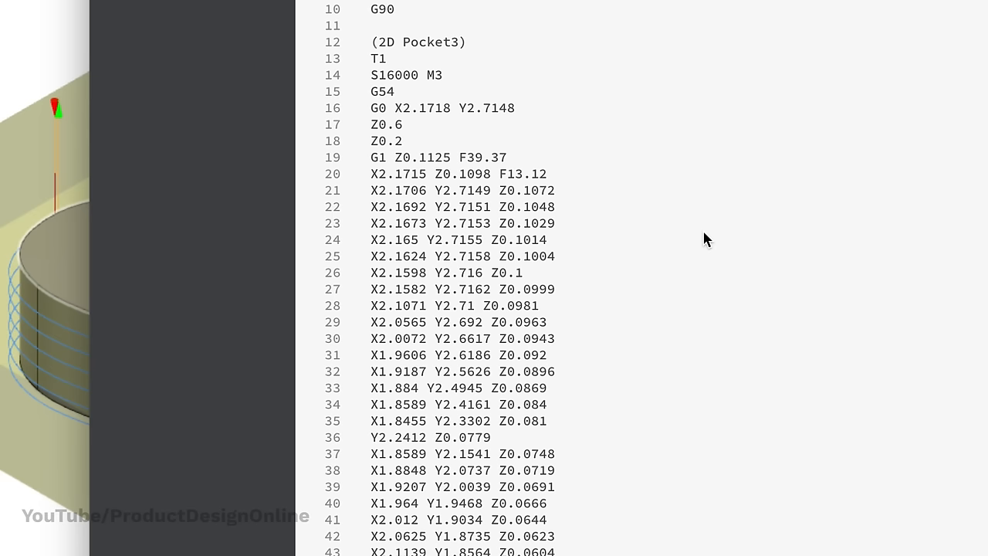
pyautogui.scroll(-3)
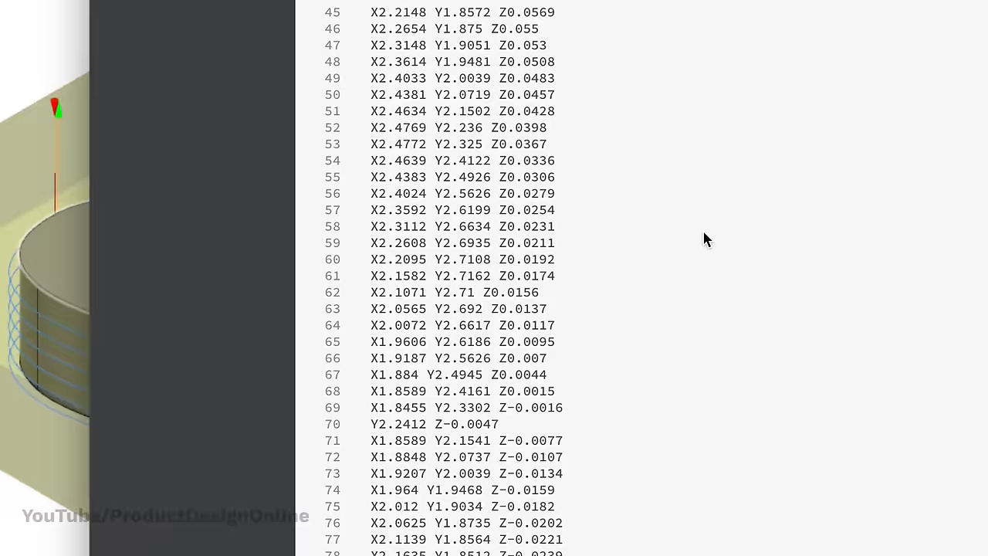
pyautogui.scroll(-3)
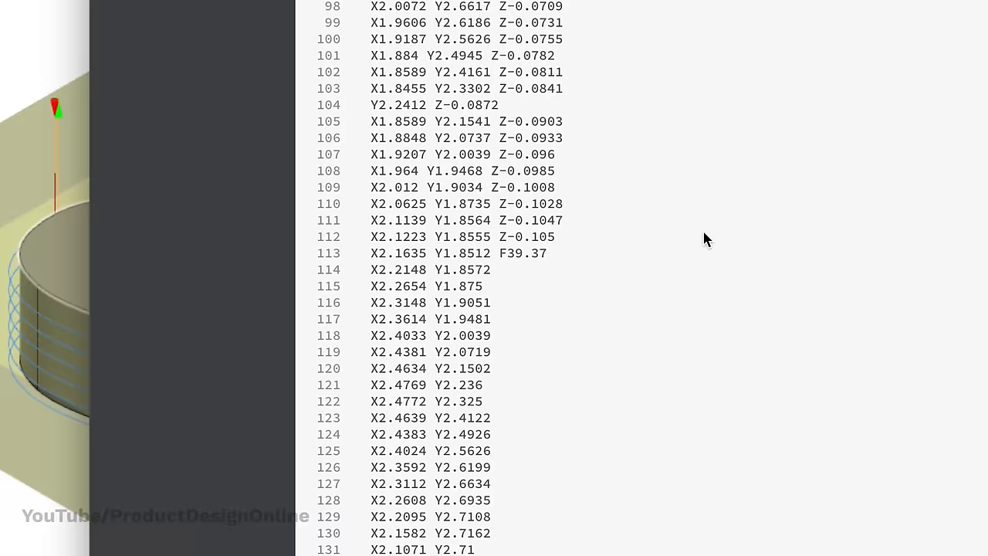